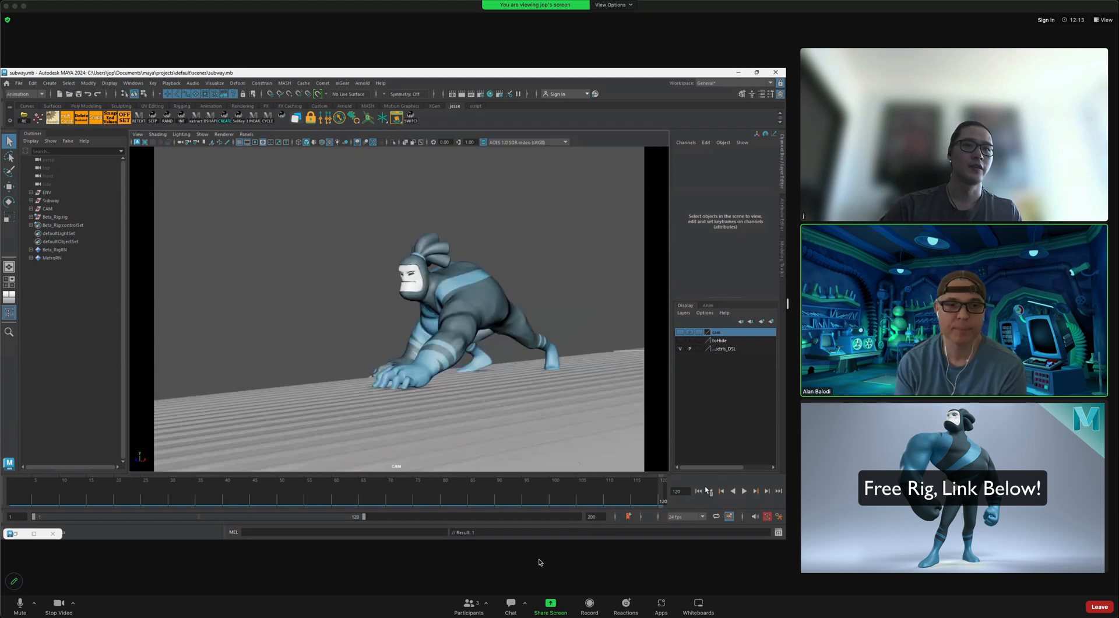
Play back the subway scene animation and stop it again
left_click(743, 490)
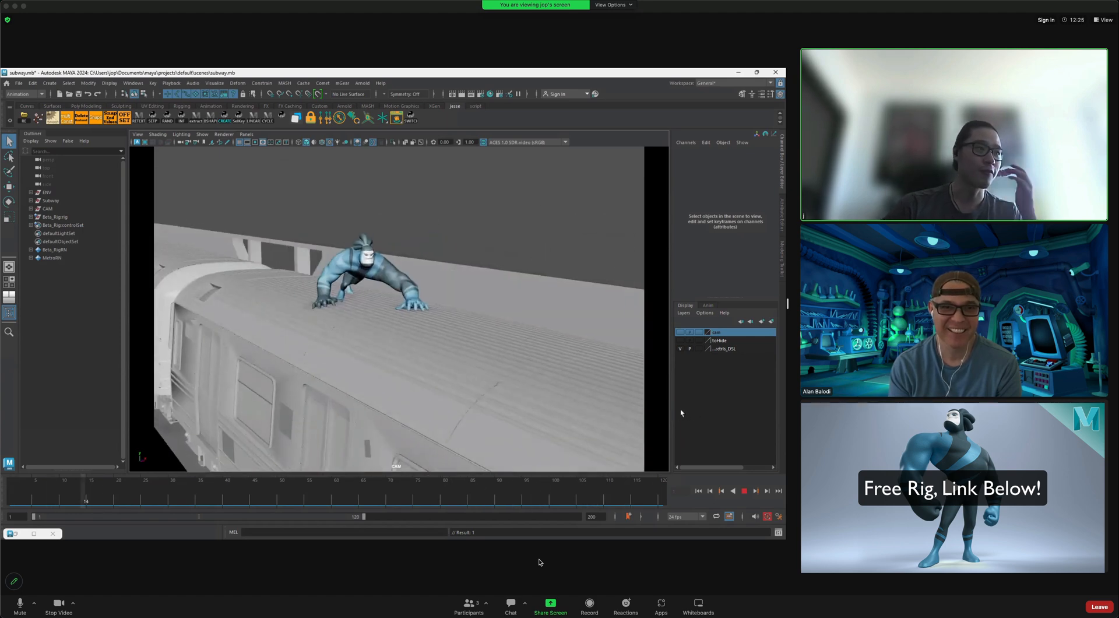
left_click(743, 490)
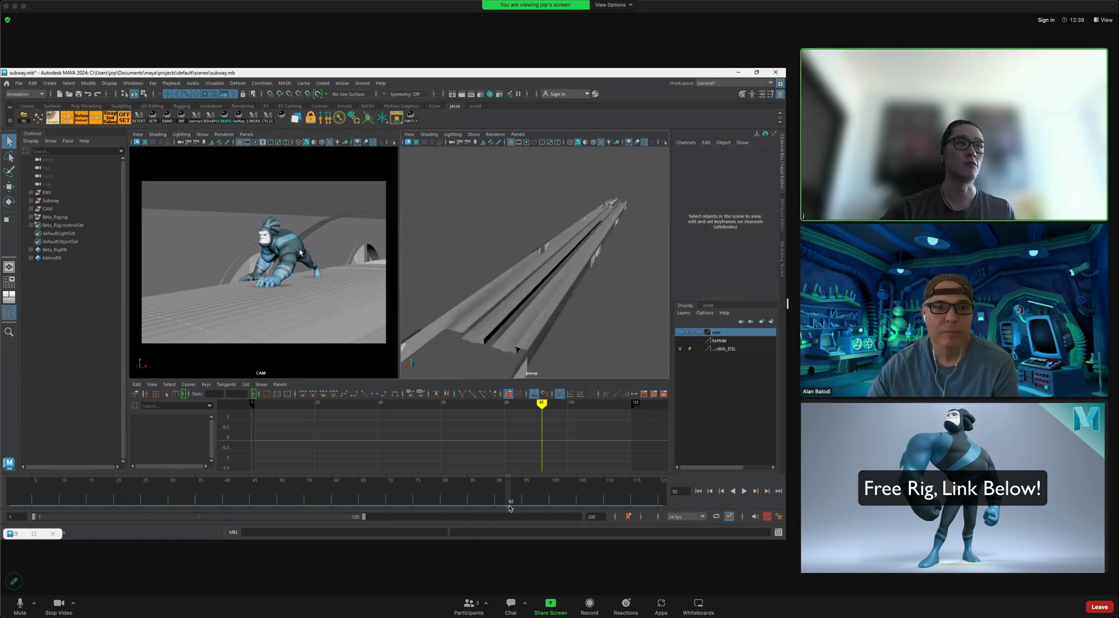
Scrub the time slider to a frame showing the character on the train roof
left_click(268, 243)
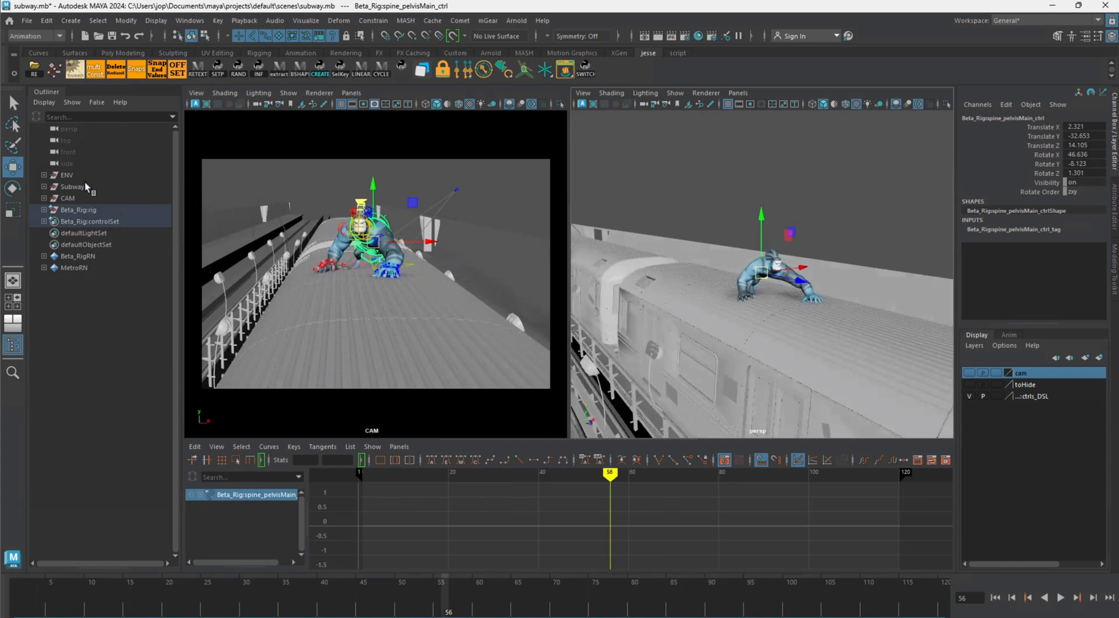
Mute the Subway train's Translate and Rotate channels via Mute Selected
left_click(72, 187)
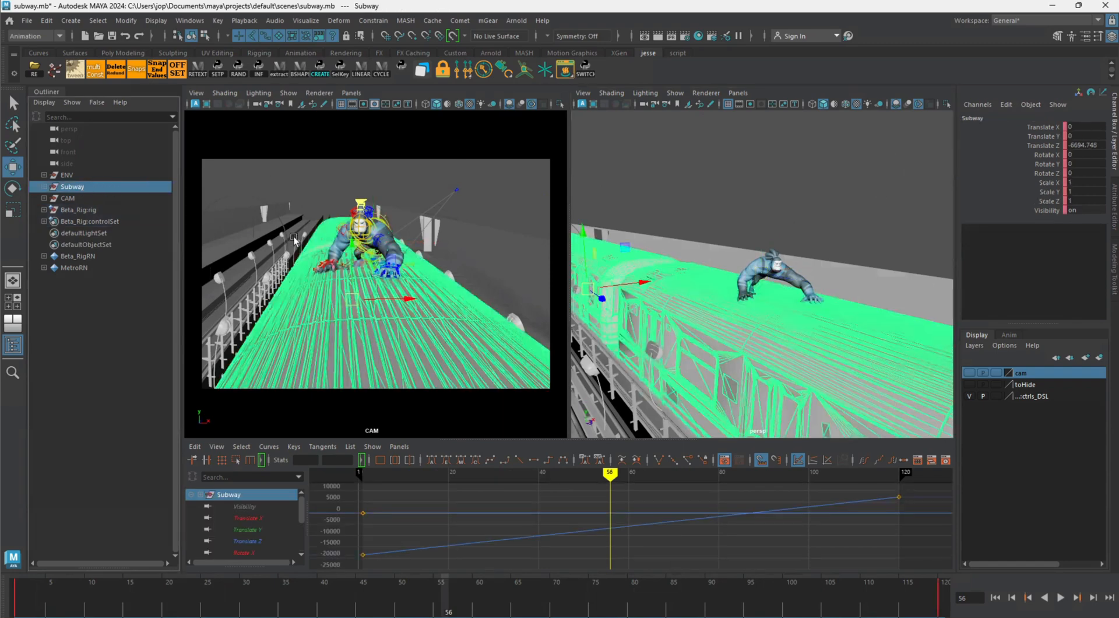
mouse_move(123, 221)
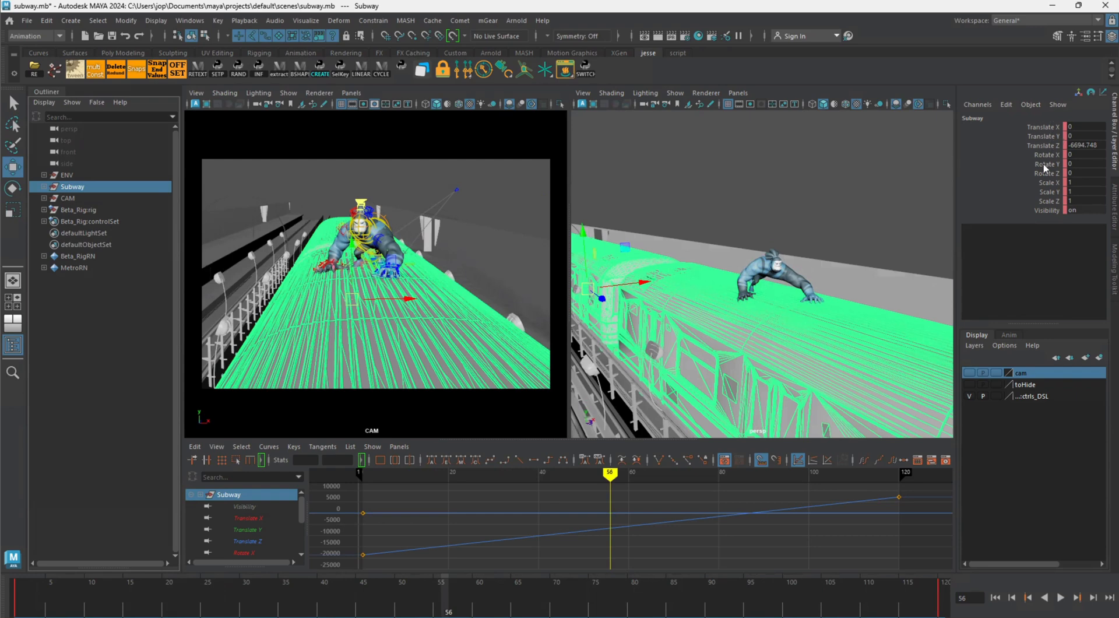
right_click(1042, 131)
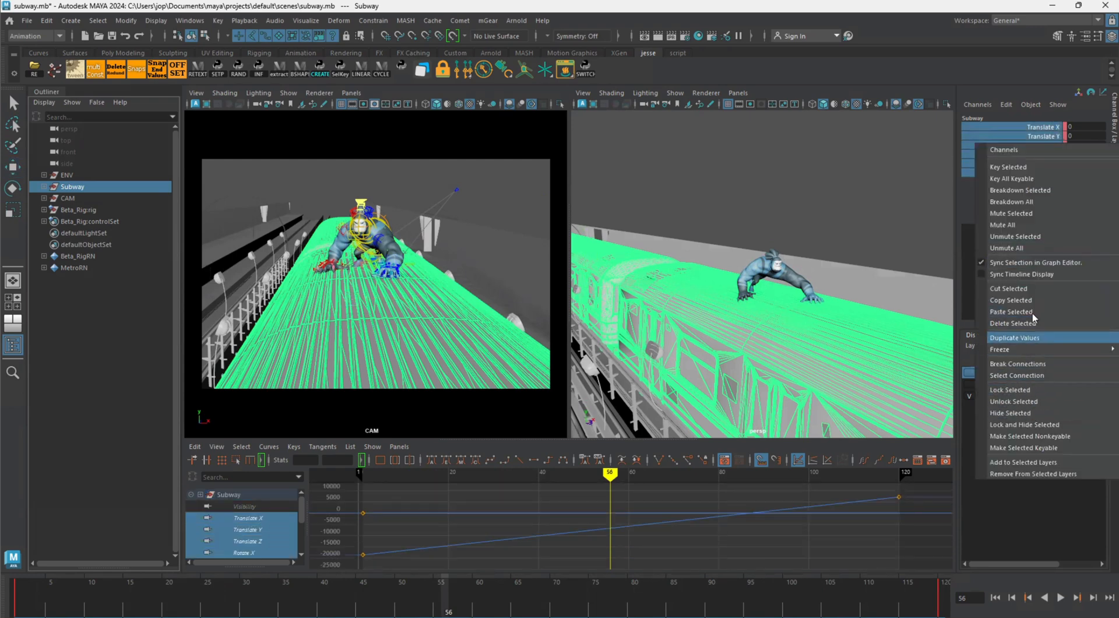
left_click(1011, 337)
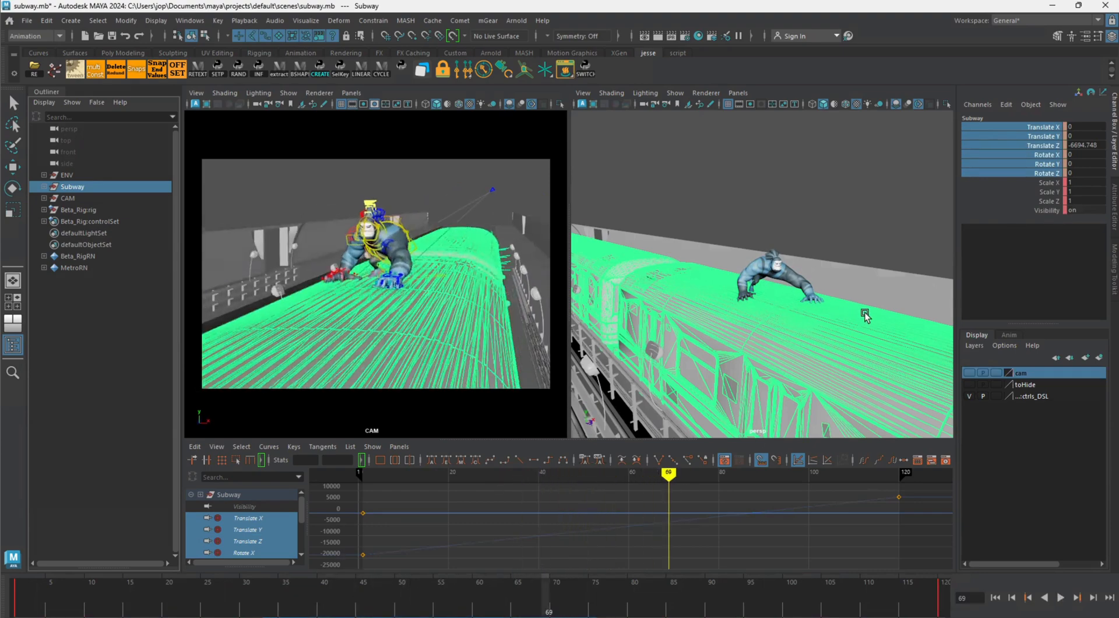
mouse_move(780, 332)
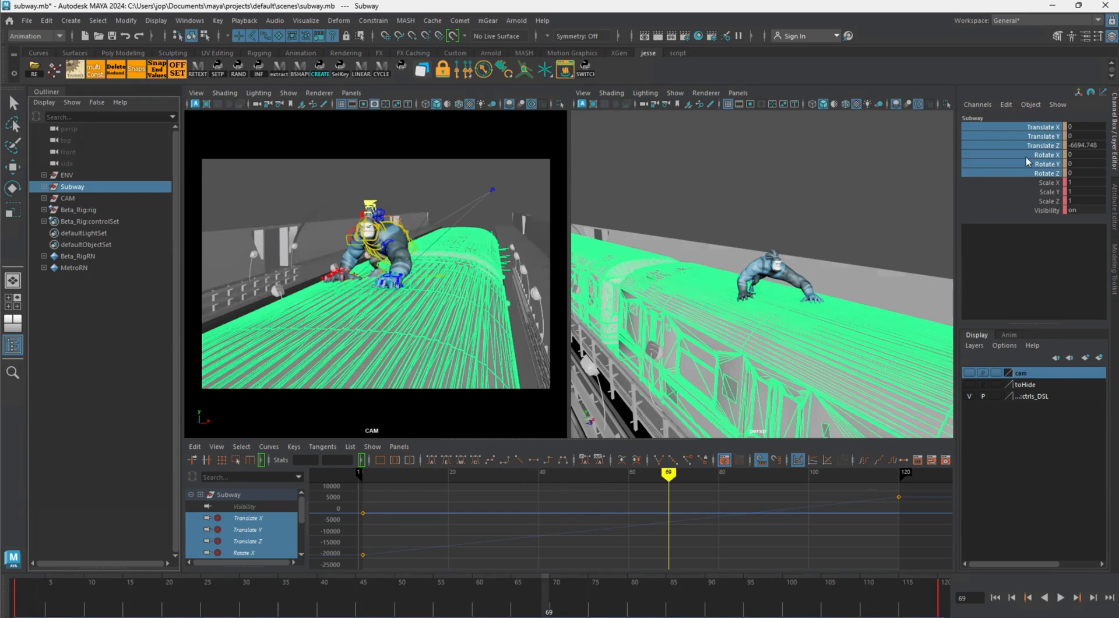
mouse_move(1027, 158)
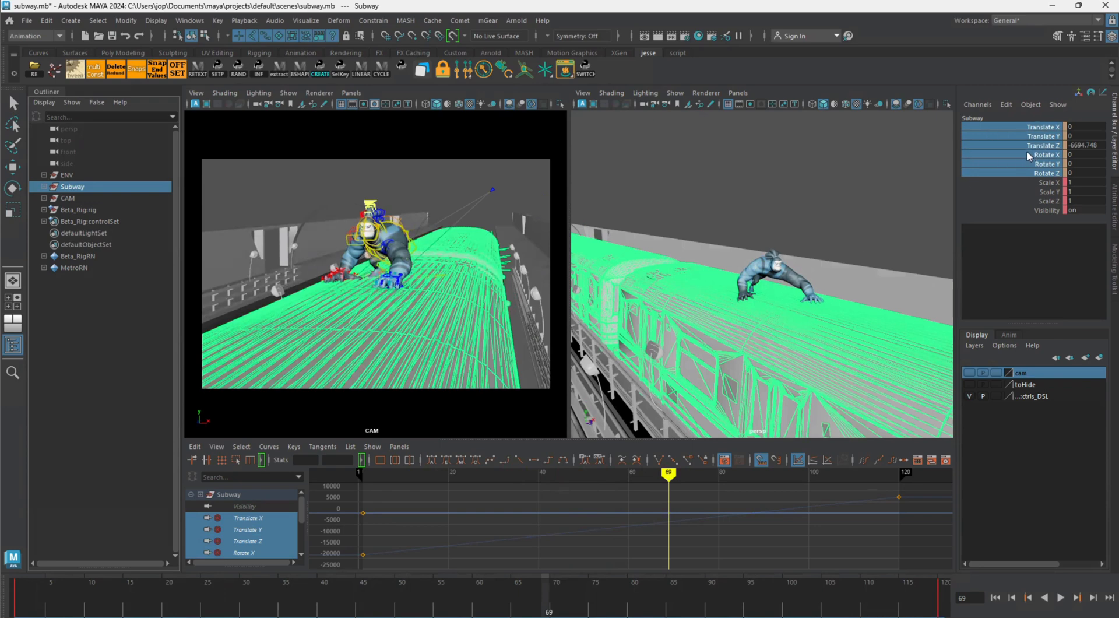
Unmute the Subway's channels so the train travels along the track again
right_click(1045, 155)
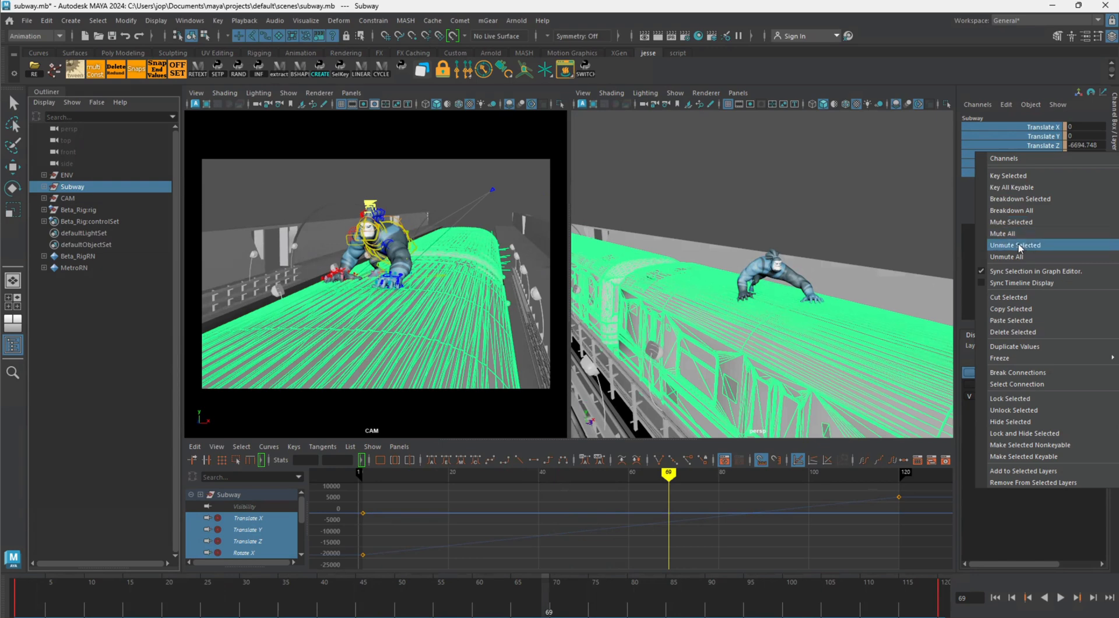
left_click(1015, 244)
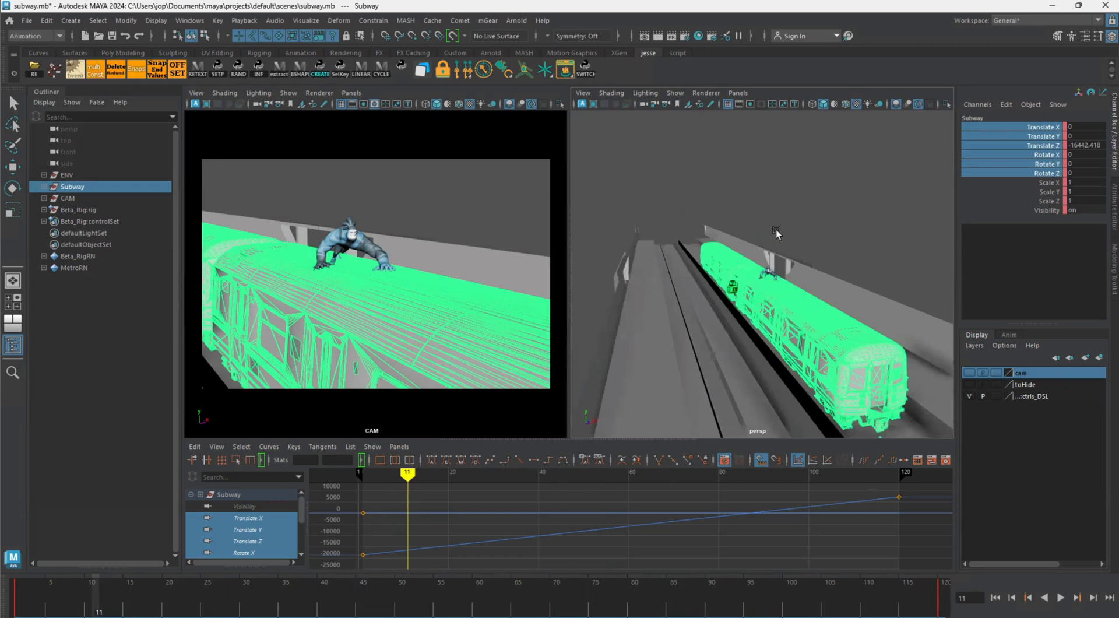
mouse_move(856, 192)
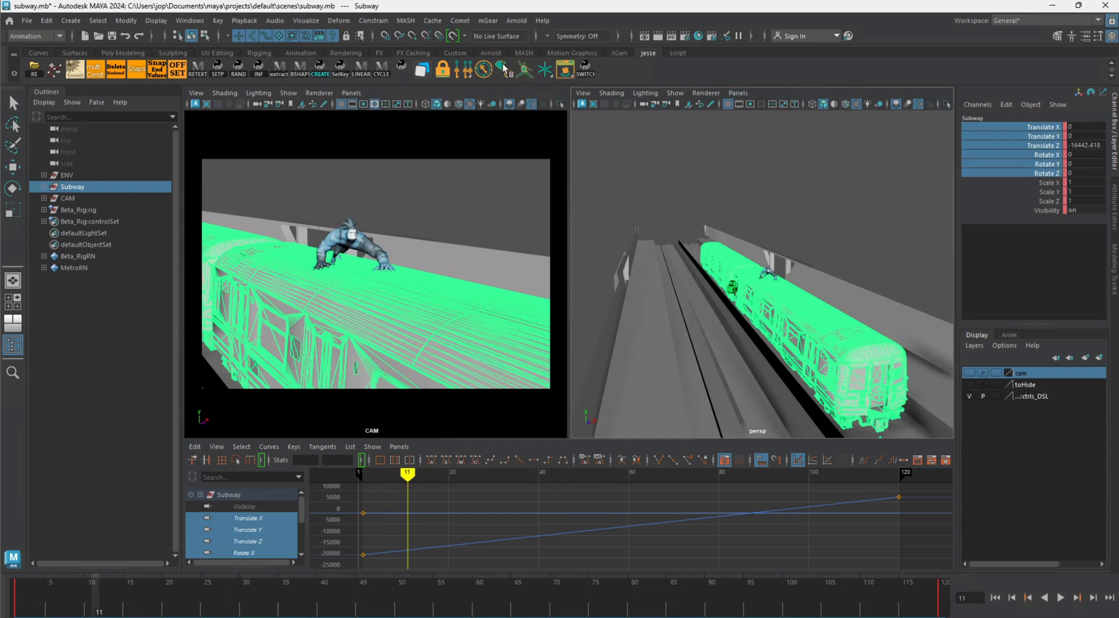
mouse_move(507, 71)
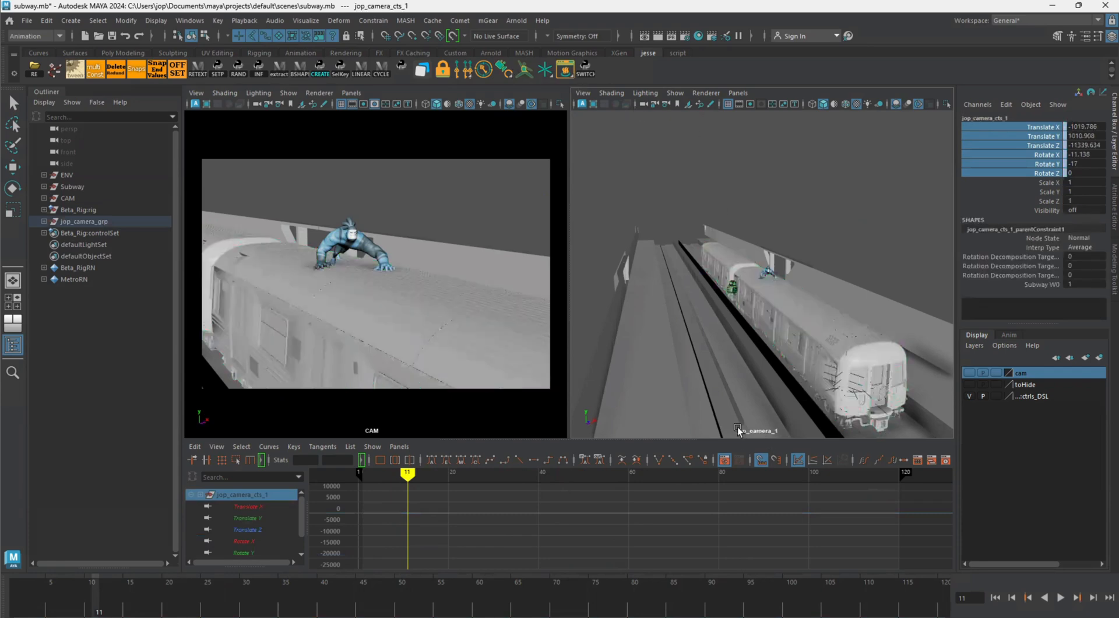
mouse_move(769, 440)
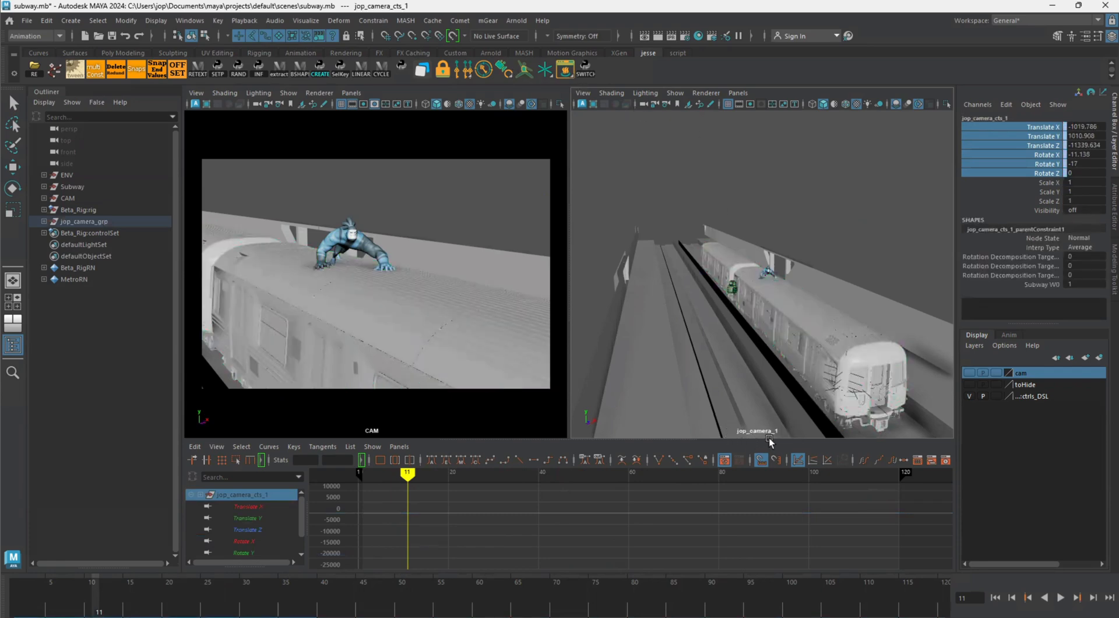
mouse_move(729, 435)
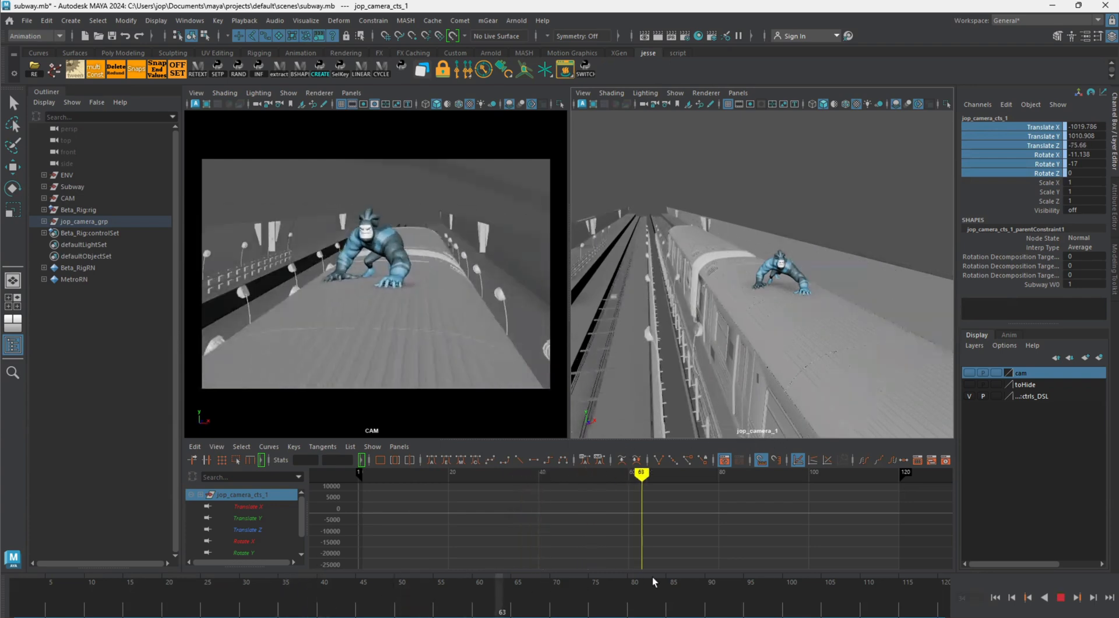
Stop playback at frame 46 with the follow camera tracking the train
left_click(537, 472)
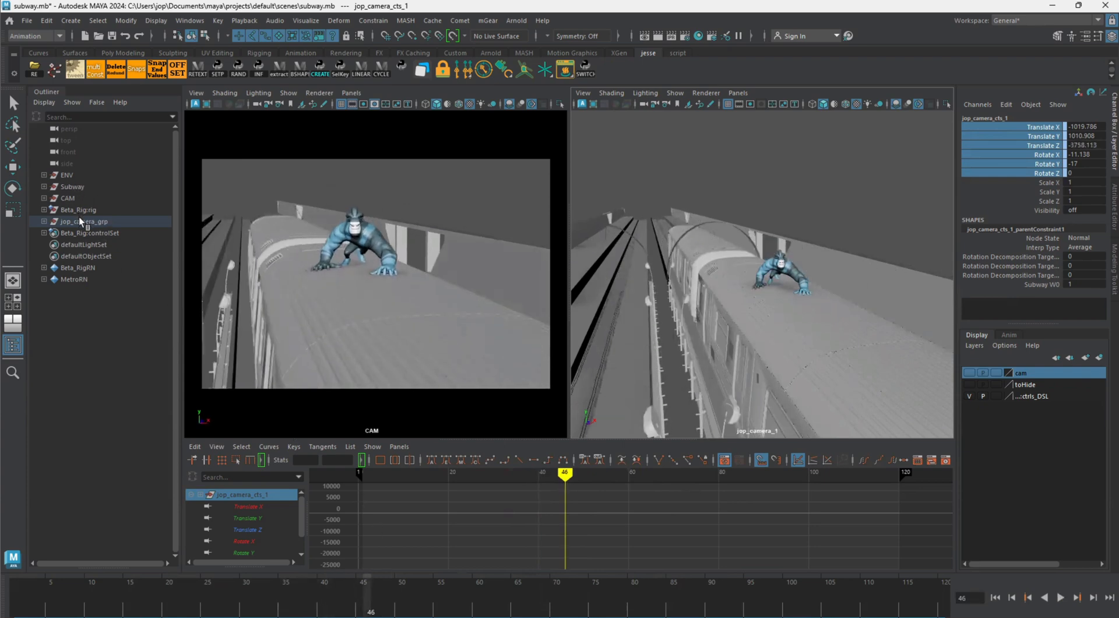
Expand jop_camera_grp to reveal jop_camera_cts_1, its parent constraint and jop_camera_1
left_click(81, 221)
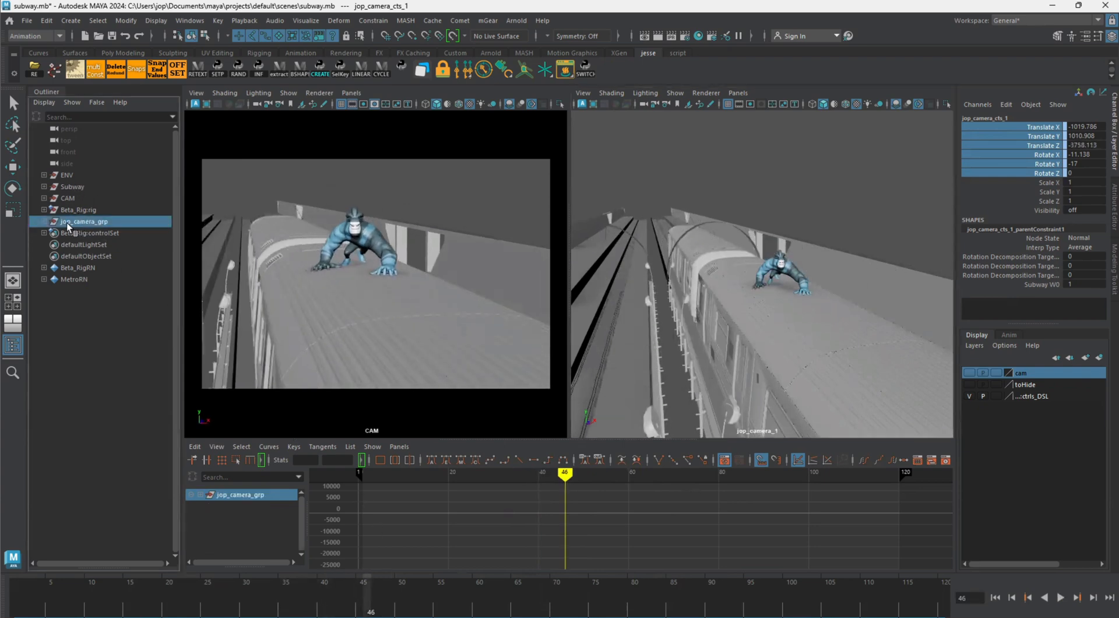
left_click(84, 222)
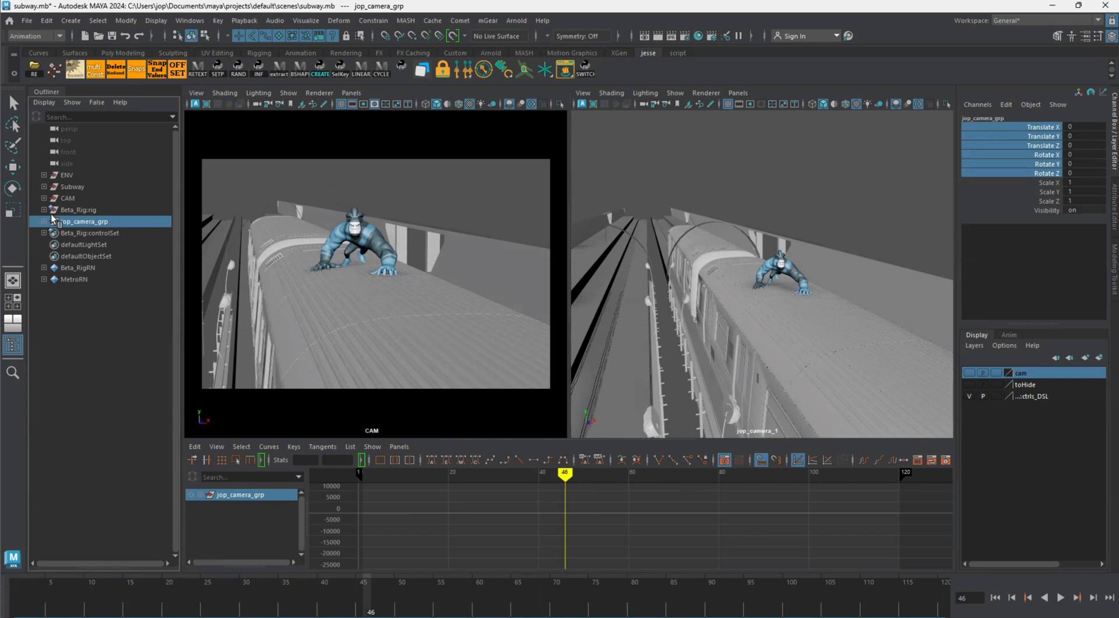
left_click(43, 221)
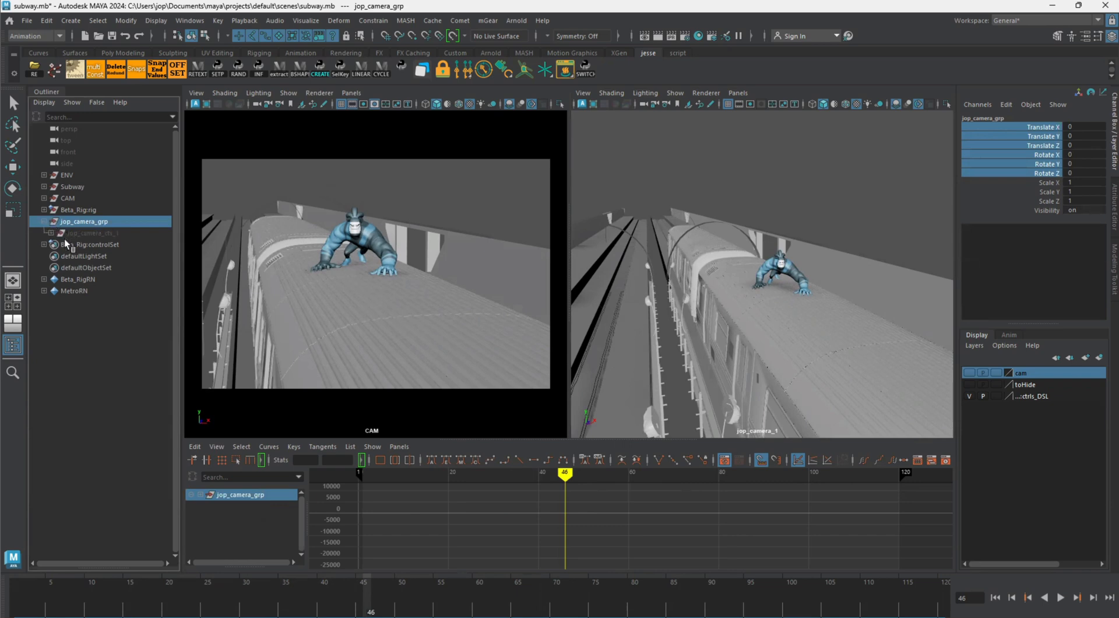
left_click(60, 233)
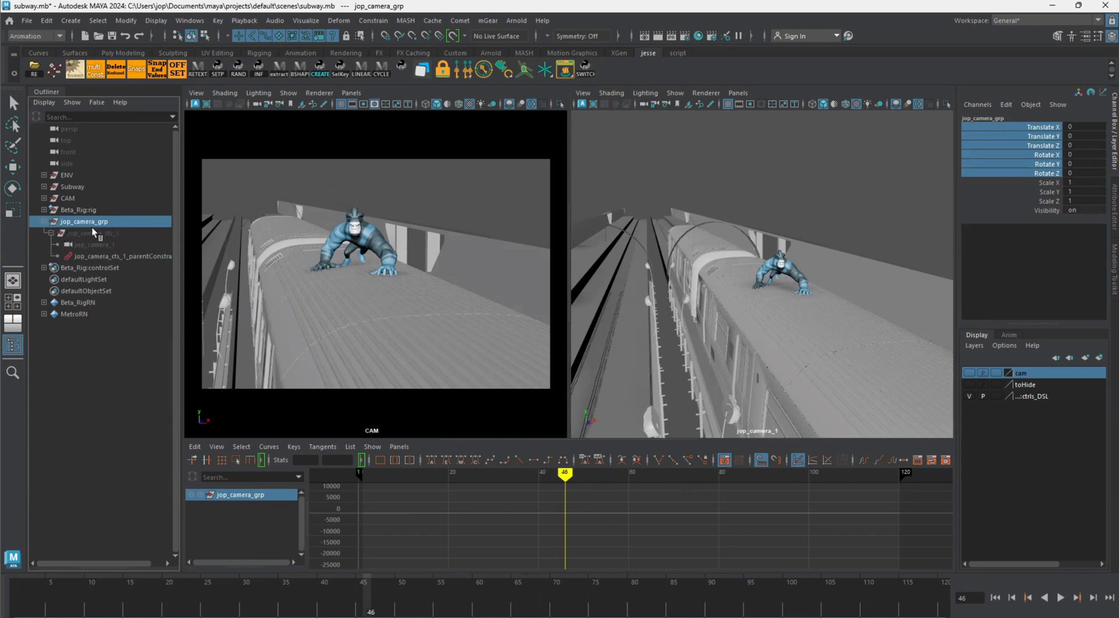
left_click(91, 233)
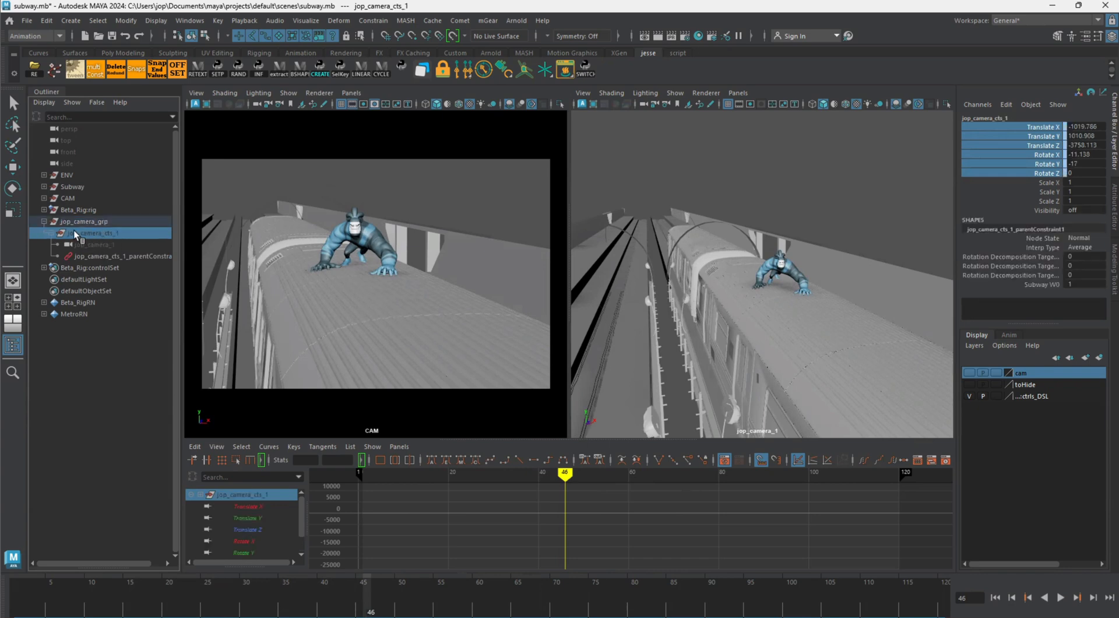
mouse_move(84, 262)
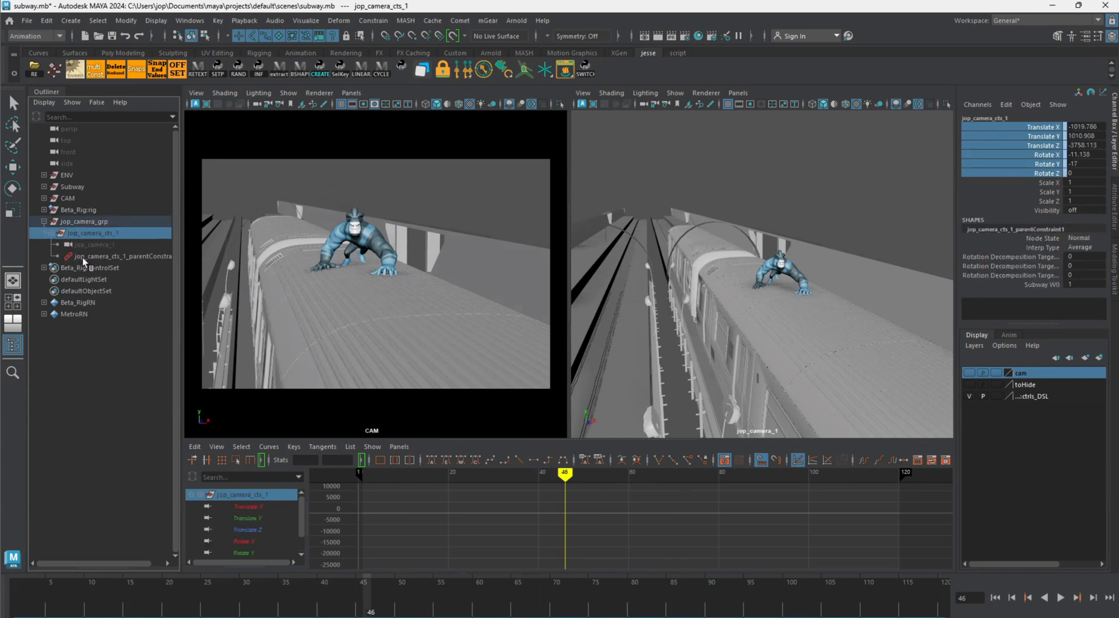
left_click(93, 243)
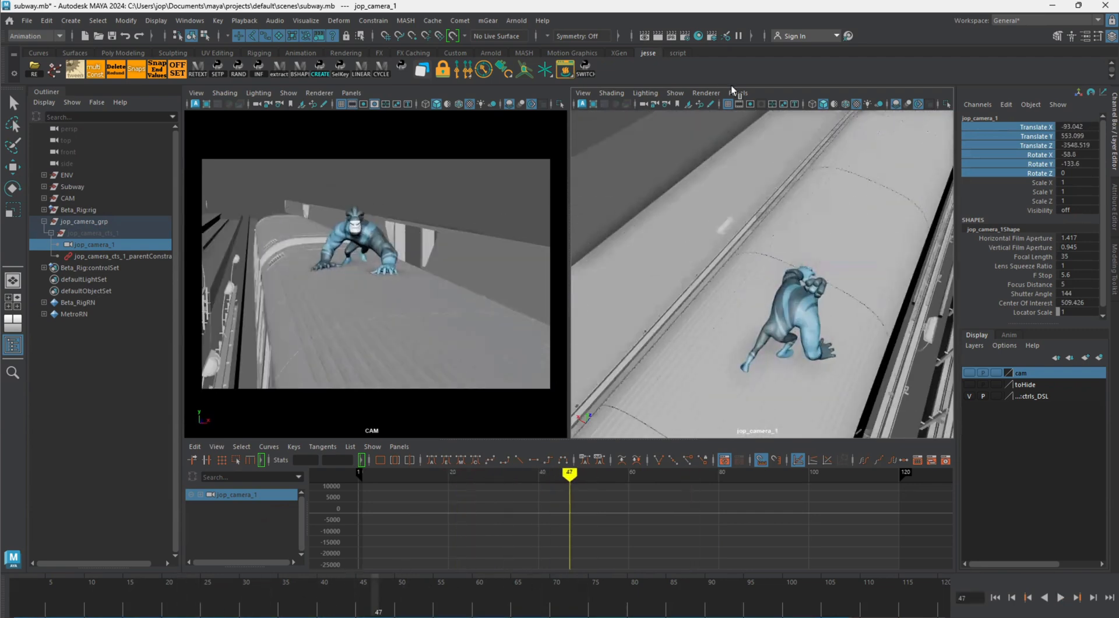
Look through jop_camera_1 in the right viewport for a close head-and-shoulders shot
left_click(738, 94)
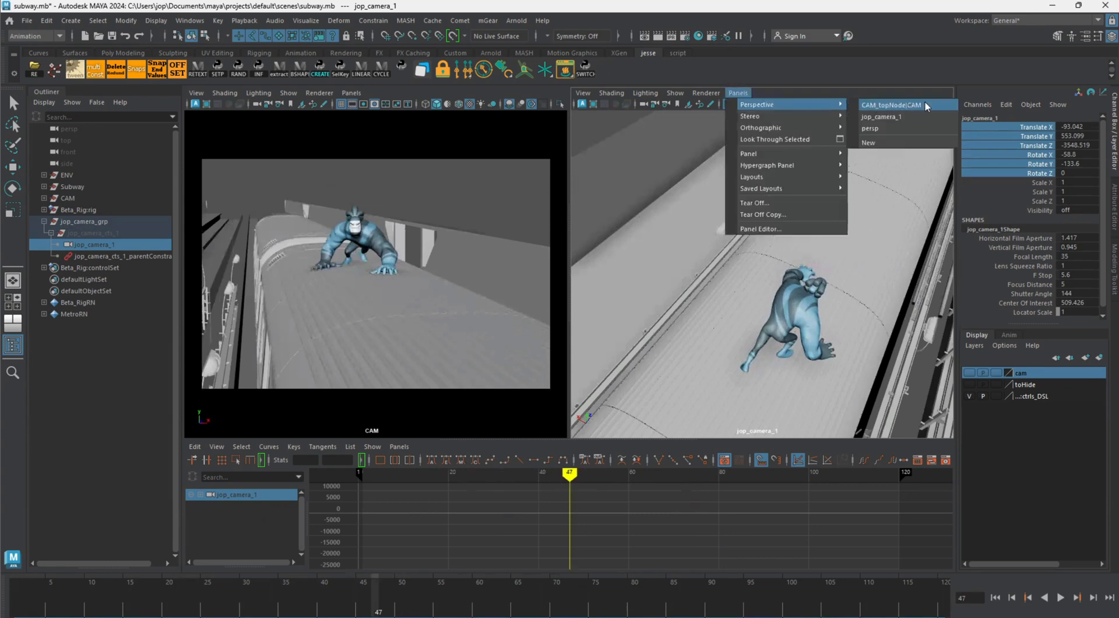
mouse_move(889, 105)
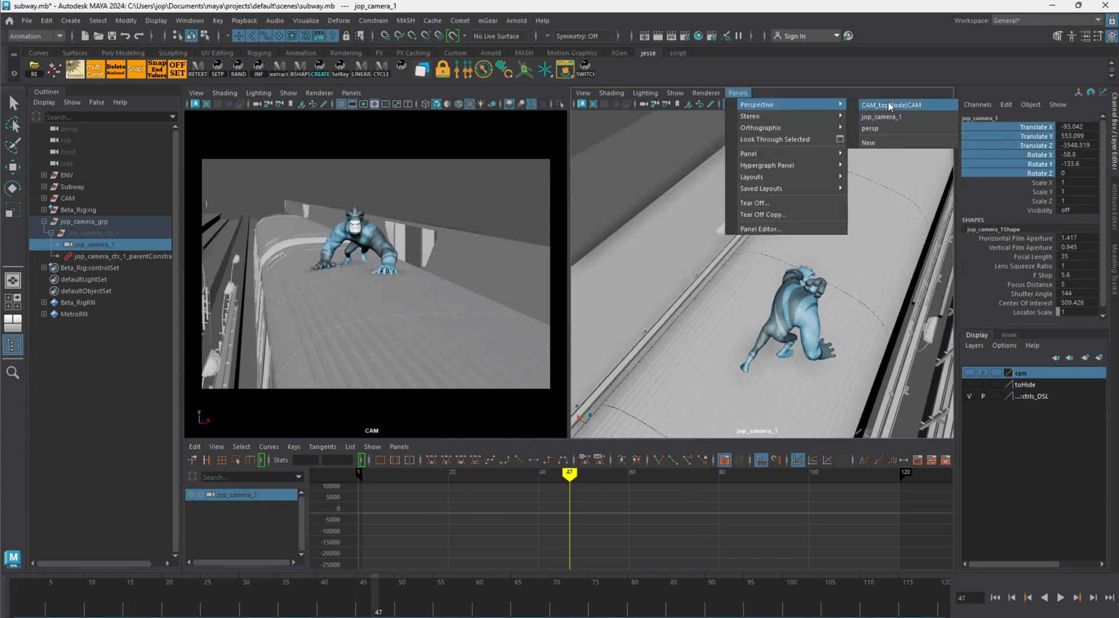
mouse_move(539, 208)
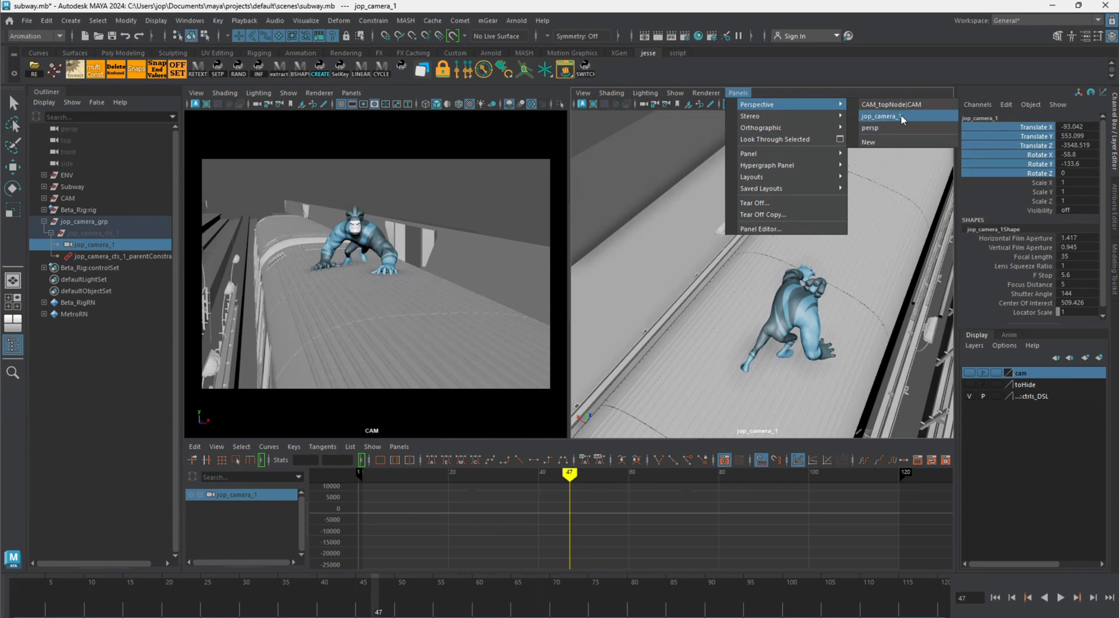
mouse_move(895, 119)
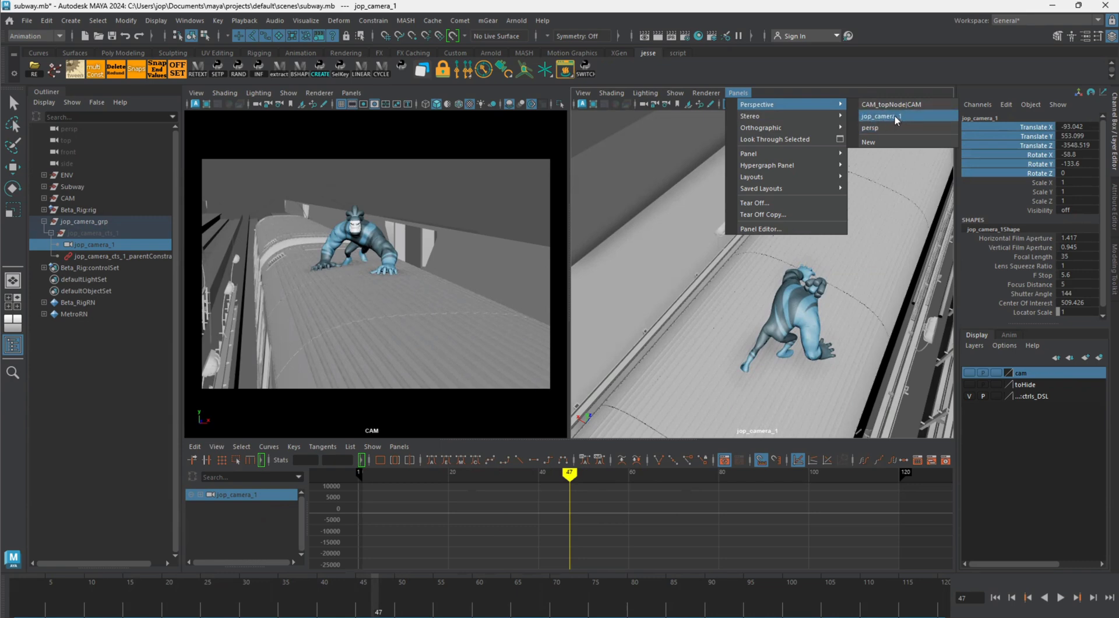
left_click(881, 115)
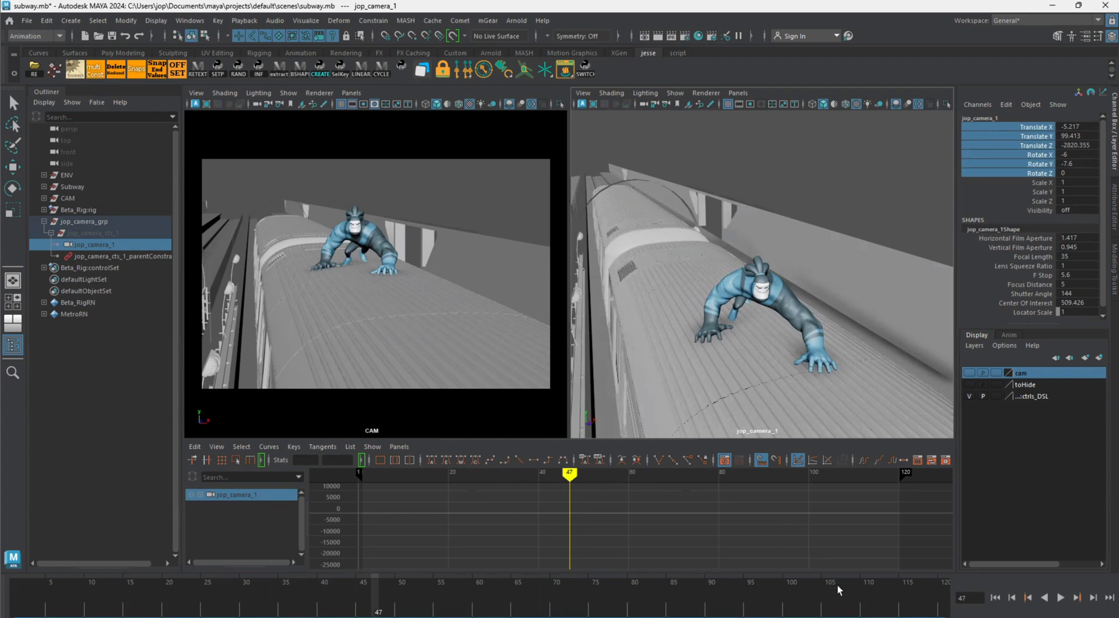
mouse_move(820, 552)
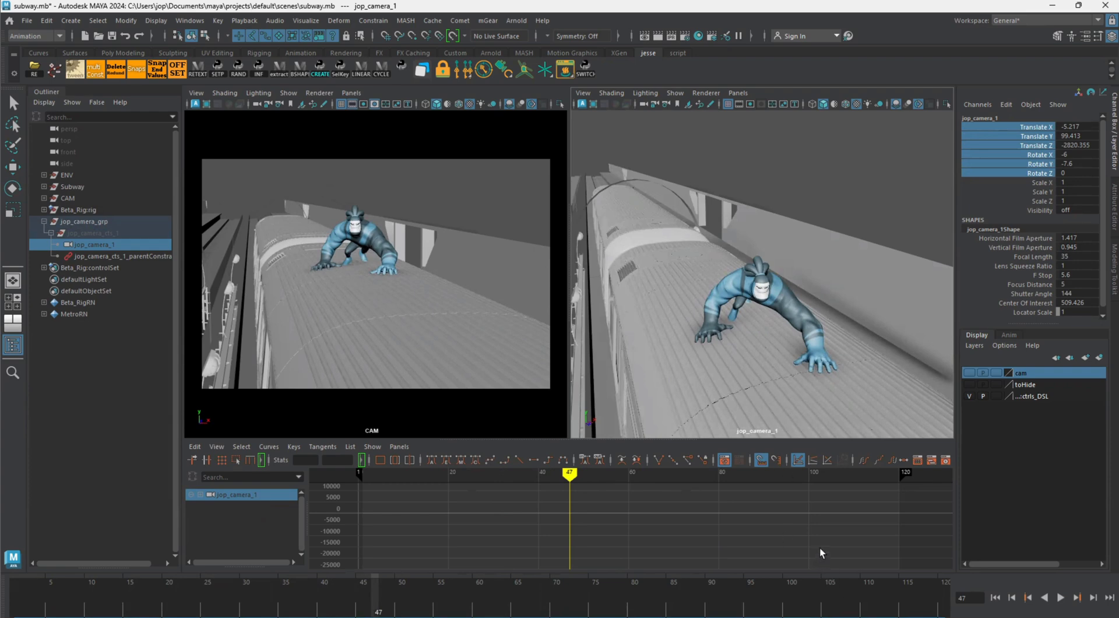
mouse_move(889, 336)
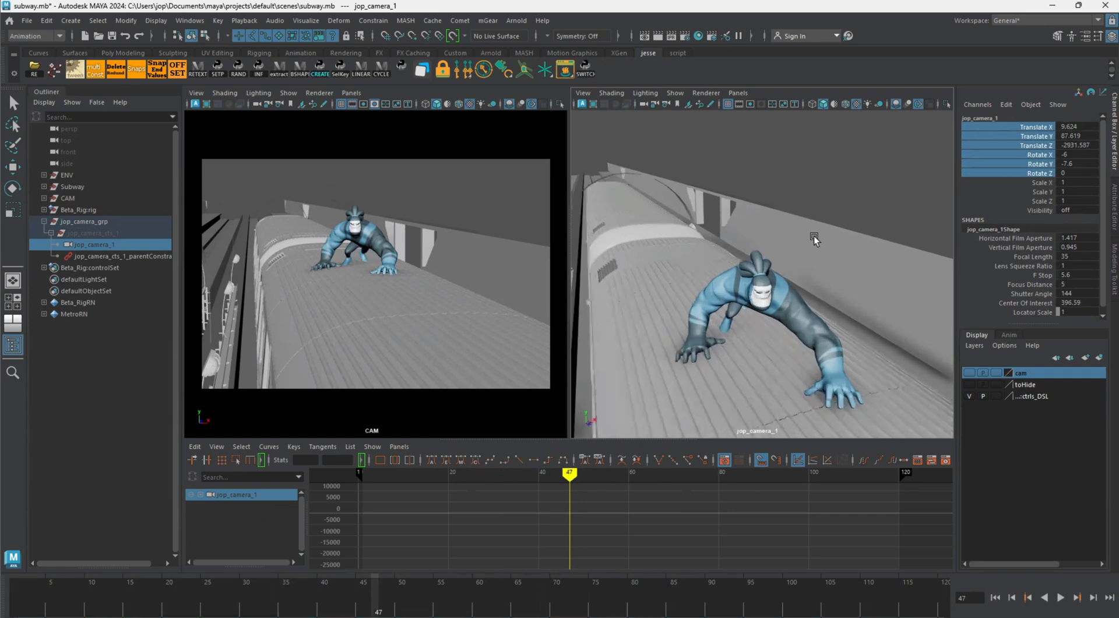
mouse_move(832, 249)
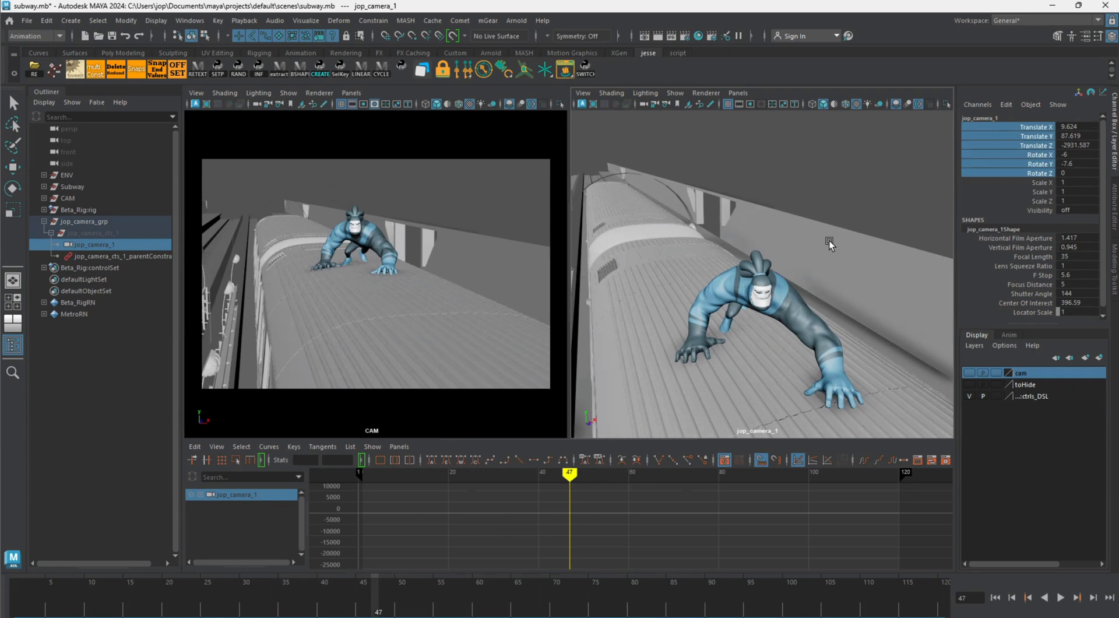
mouse_move(821, 244)
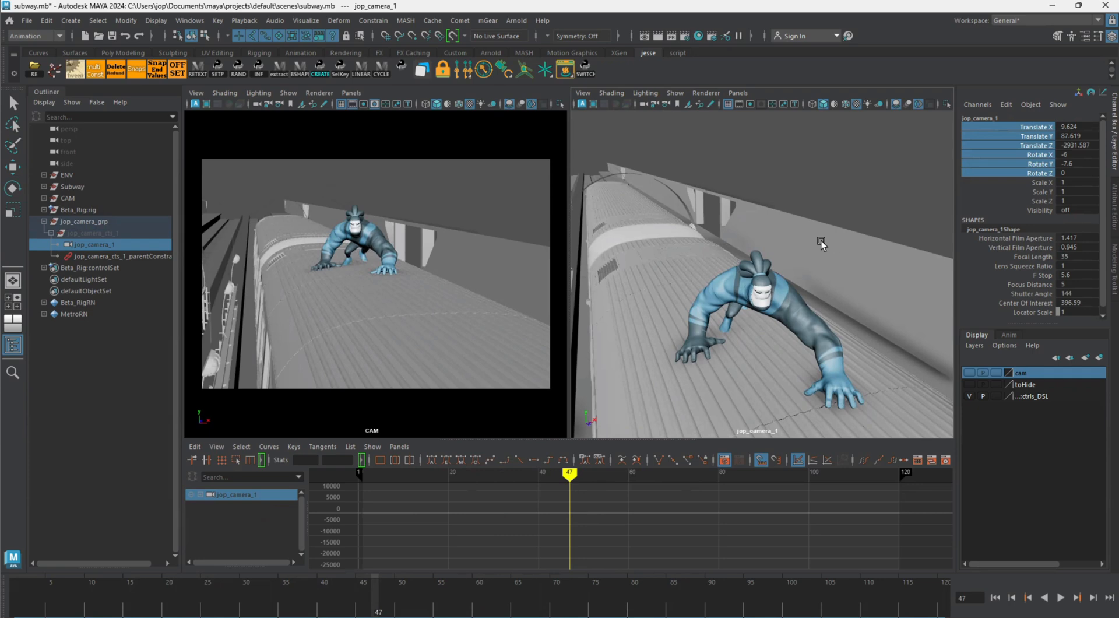
mouse_move(816, 247)
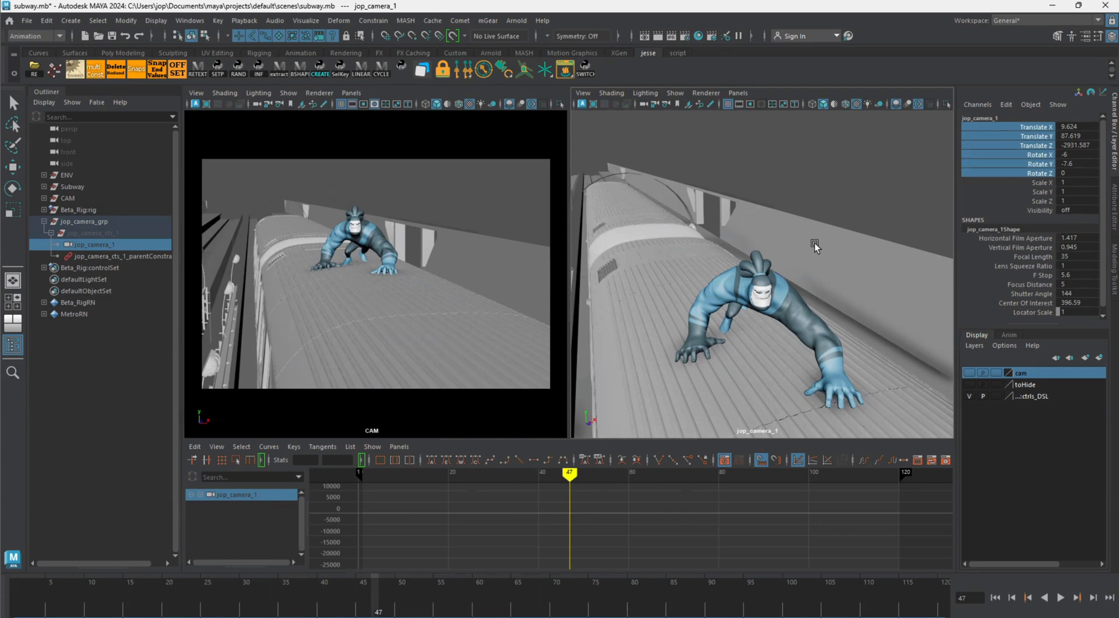
mouse_move(646, 238)
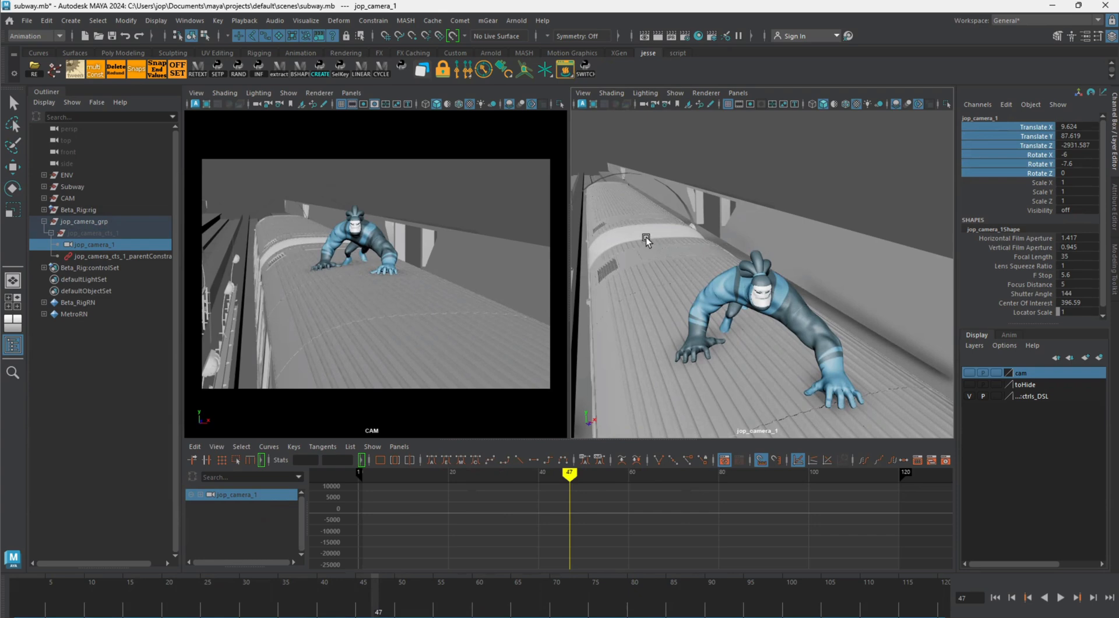
mouse_move(534, 94)
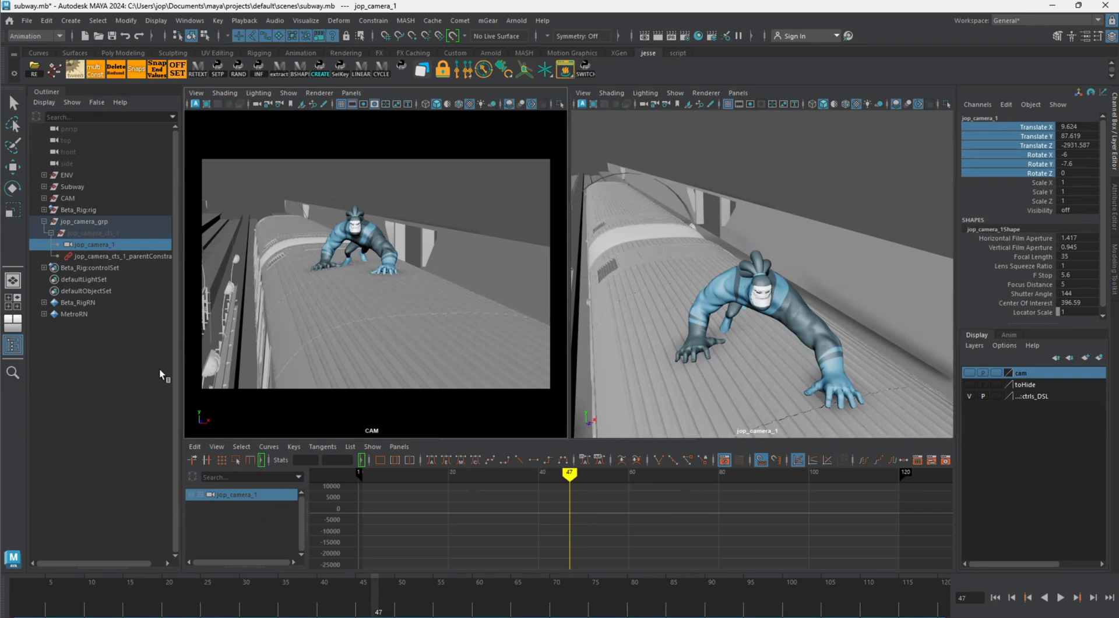
mouse_move(248, 258)
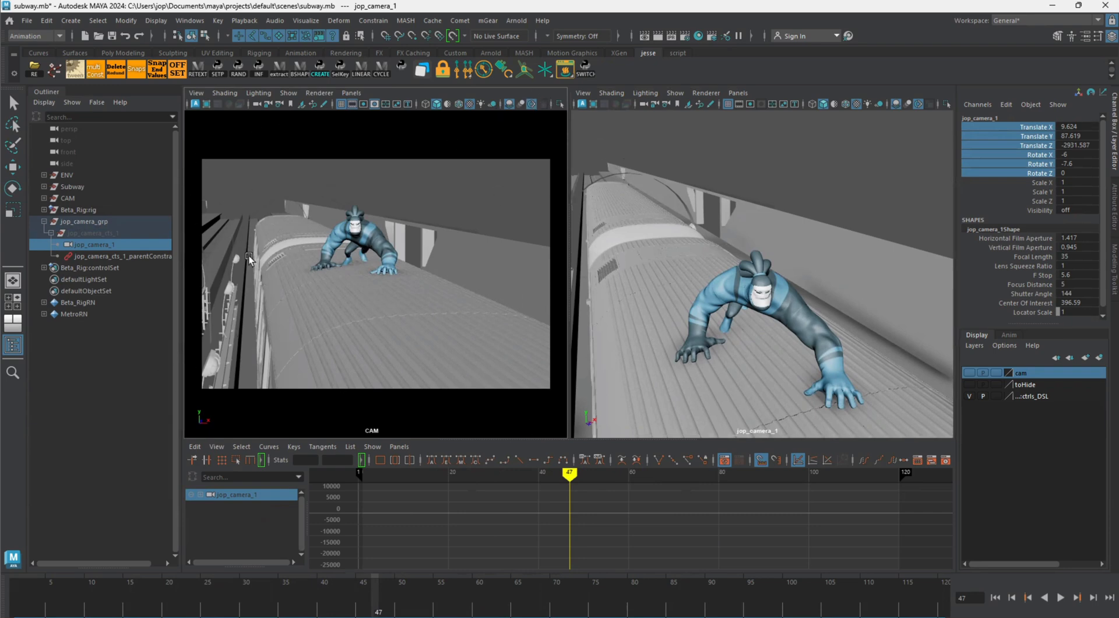
mouse_move(377, 284)
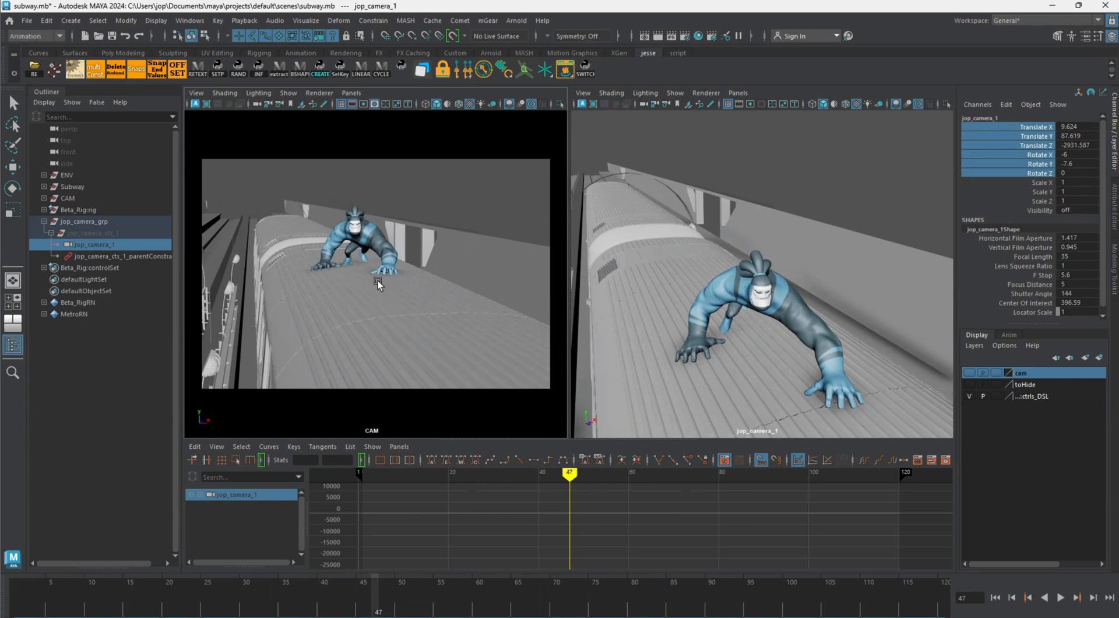
mouse_move(742, 324)
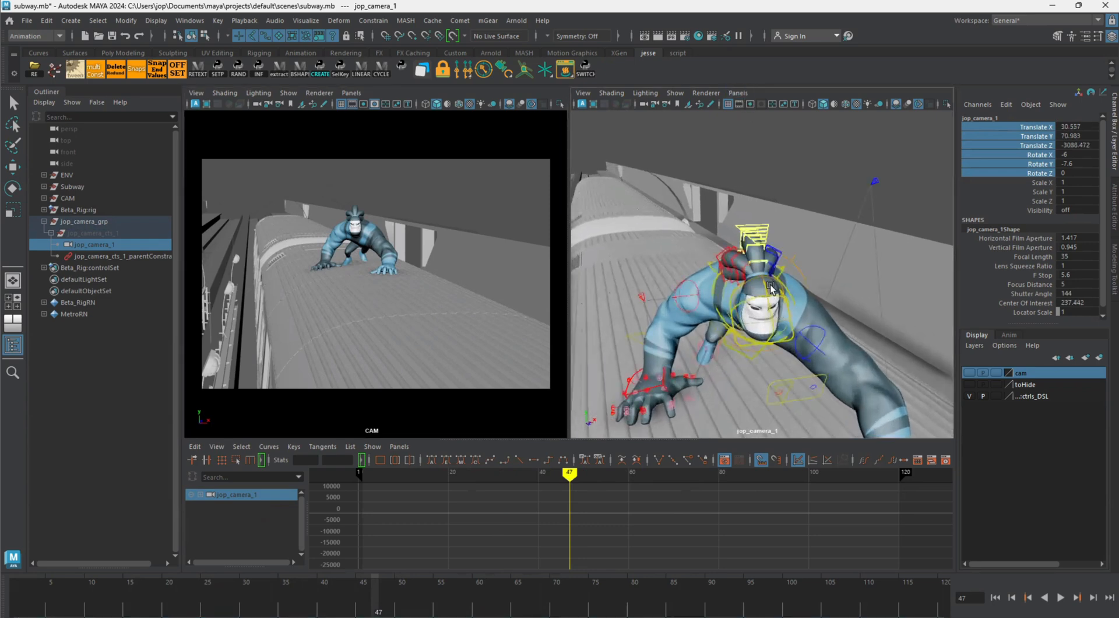
Set up jop_camera_2 framing the character's foot and play back the result
left_click(757, 299)
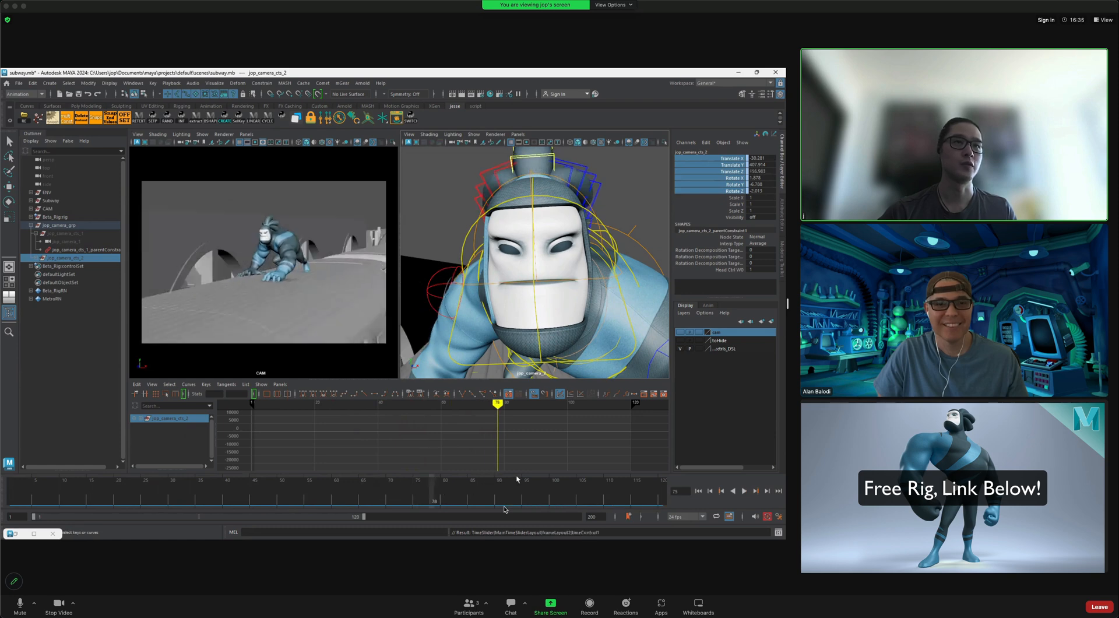
left_click(745, 489)
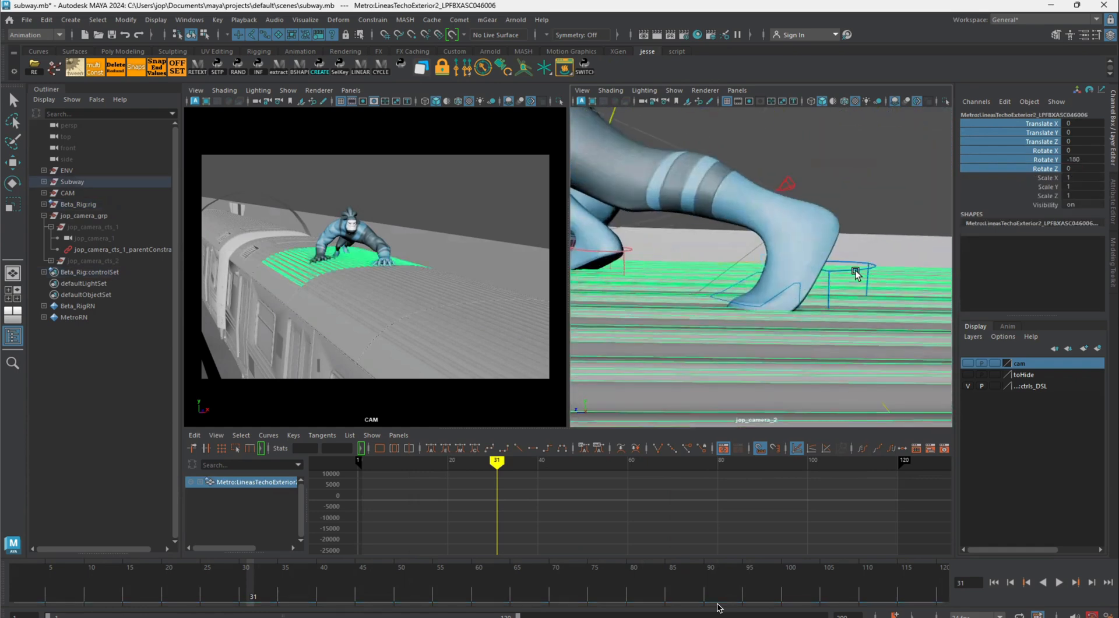
Switch the close view to Perspective and select L_leg_Ik_ctrl with the Move tool
left_click(856, 286)
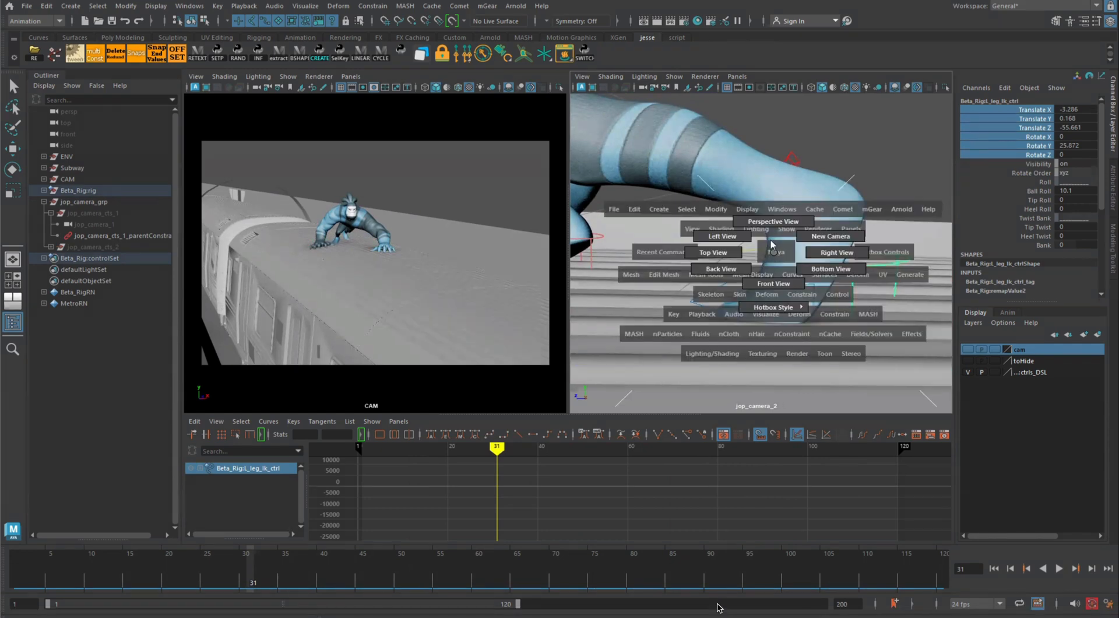
left_click(771, 221)
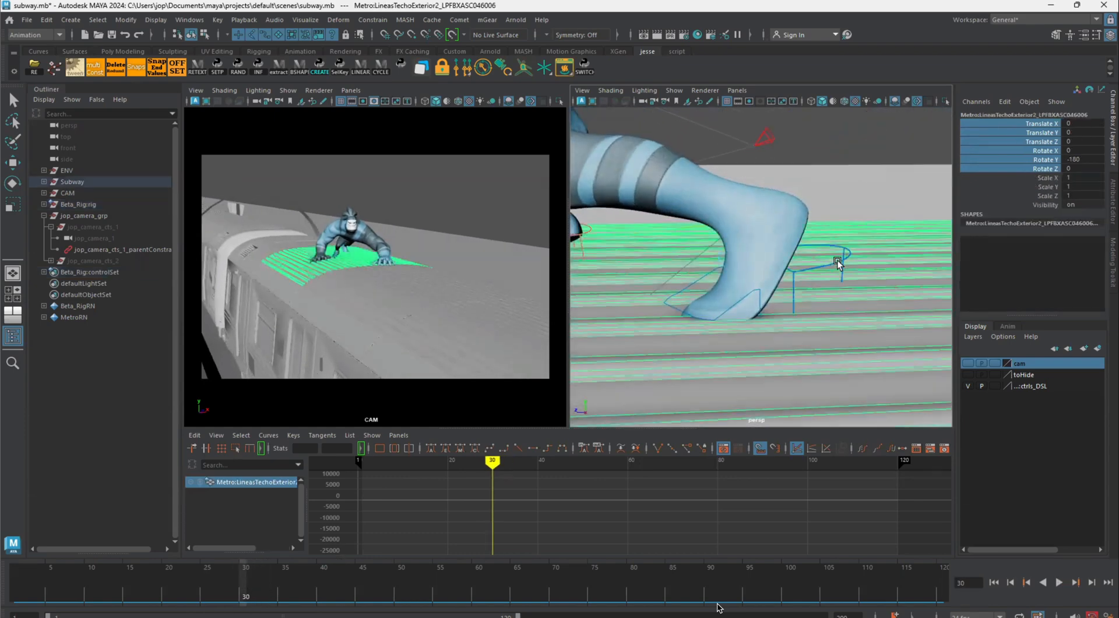
left_click(841, 259)
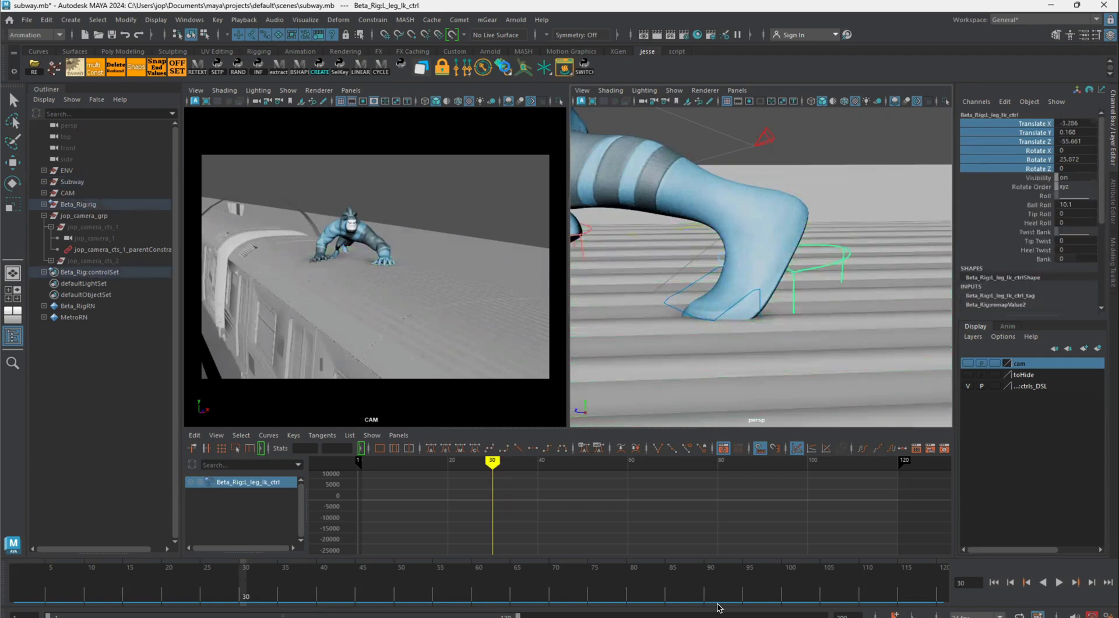
left_click(91, 271)
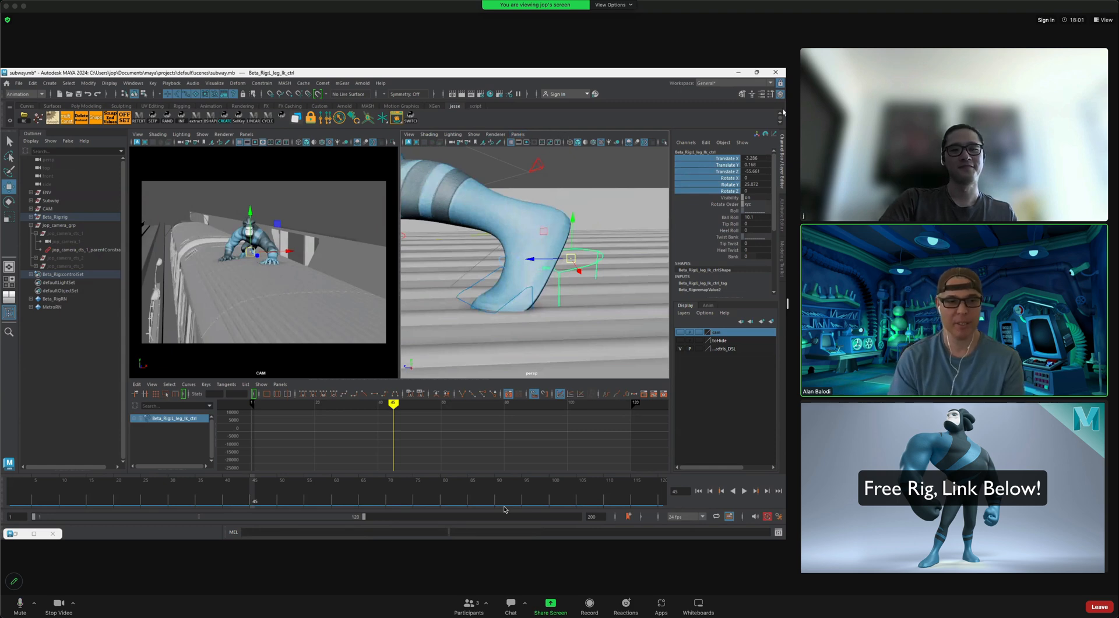
mouse_move(618, 278)
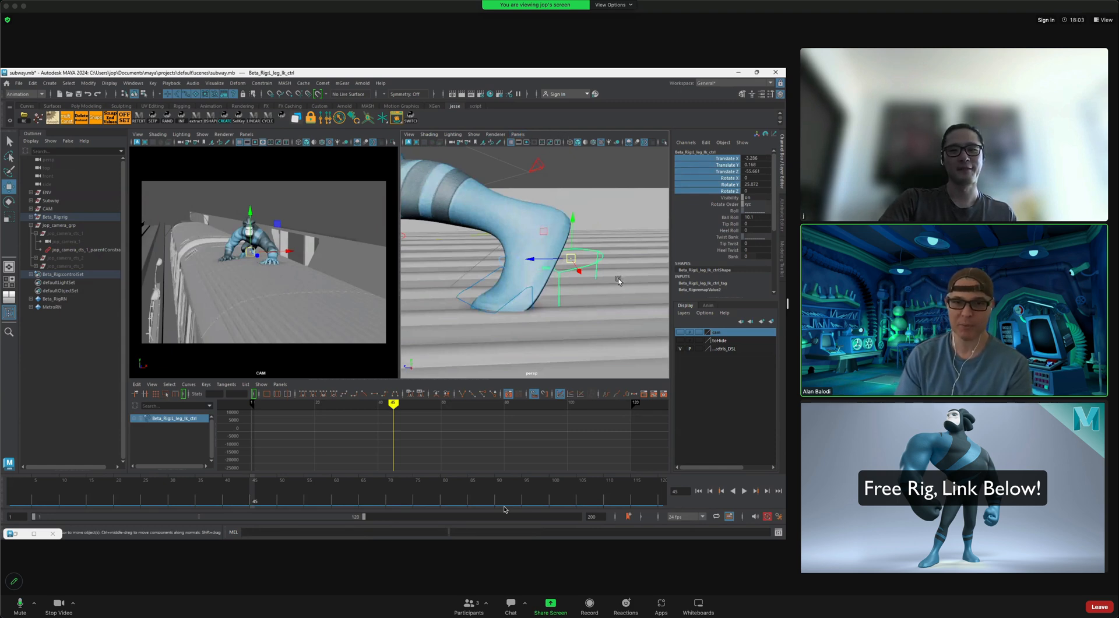